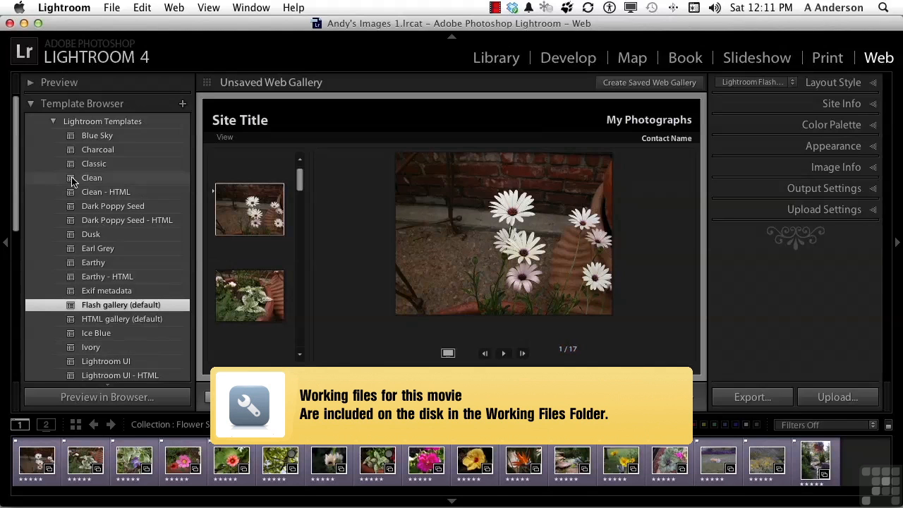
Step: Preview the default HTML gallery template, then switch the flower gallery to the Earl Grey template
{"action": "left_click", "coordinate": [122, 318]}
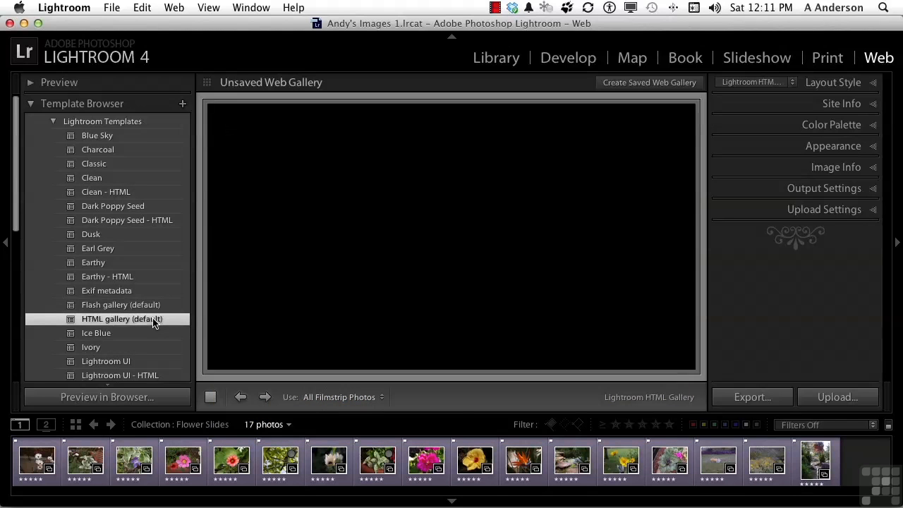
{"action": "left_click", "coordinate": [122, 319]}
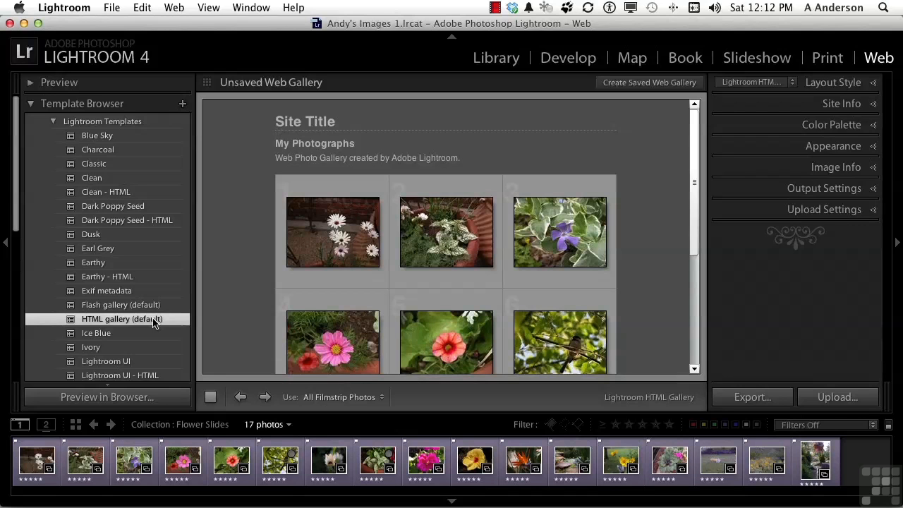
{"action": "mouse_move", "coordinate": [98, 248]}
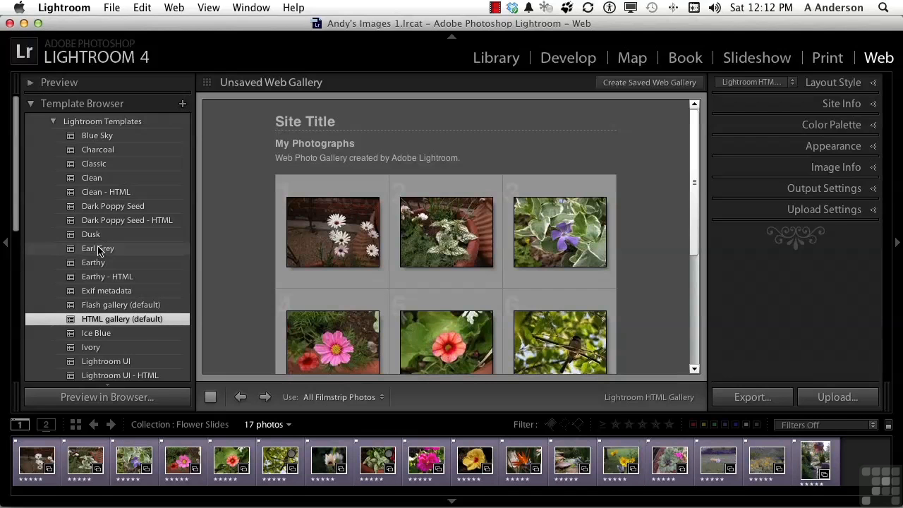
{"action": "left_click", "coordinate": [97, 248]}
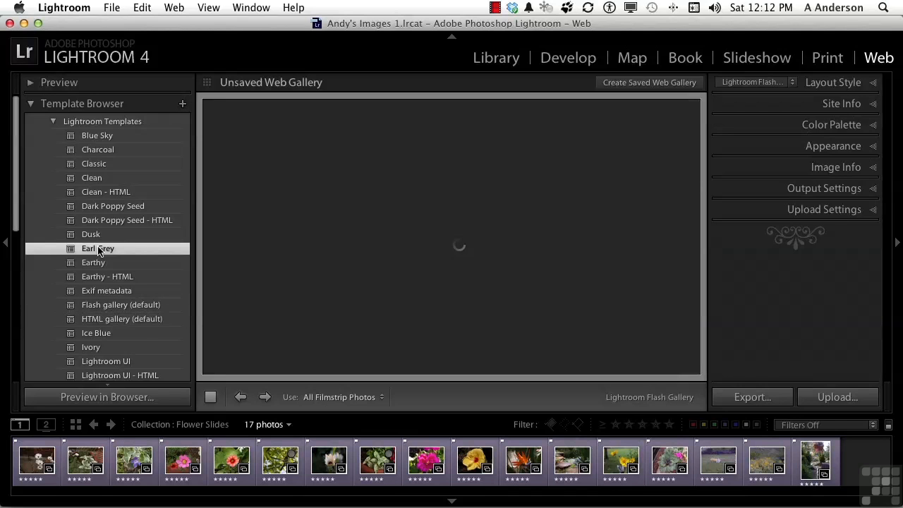
{"action": "left_click", "coordinate": [98, 248]}
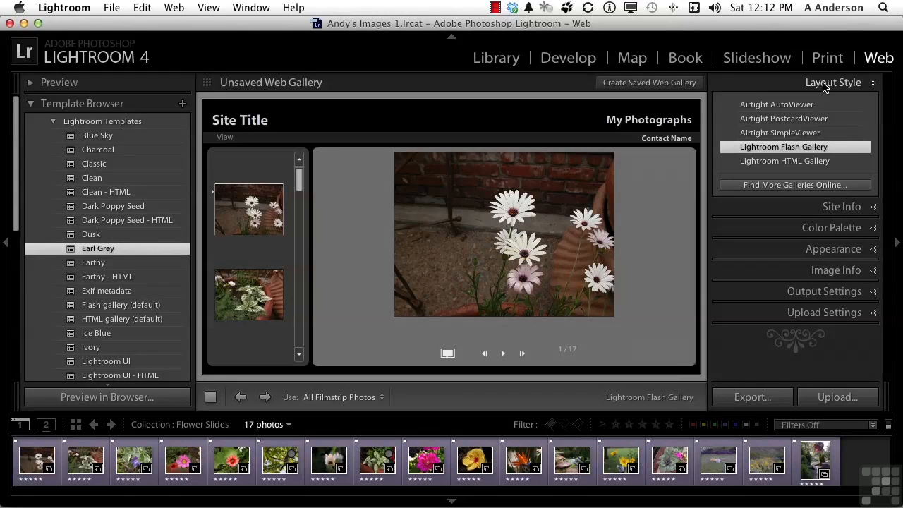
{"action": "mouse_move", "coordinate": [760, 107]}
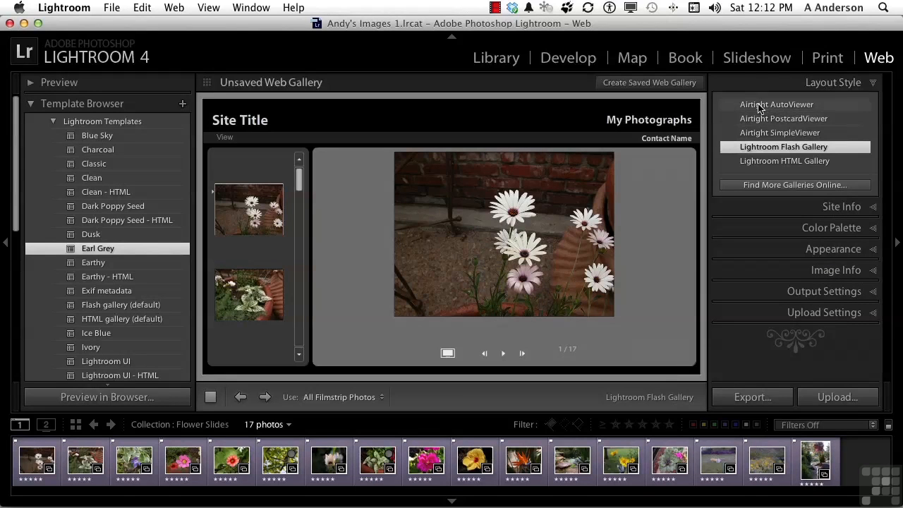
{"action": "mouse_move", "coordinate": [757, 136]}
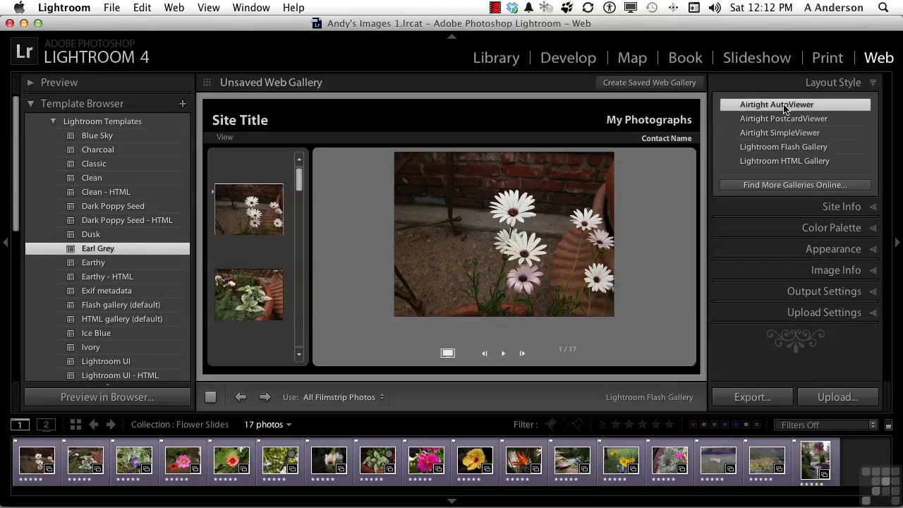
{"action": "left_click", "coordinate": [776, 104]}
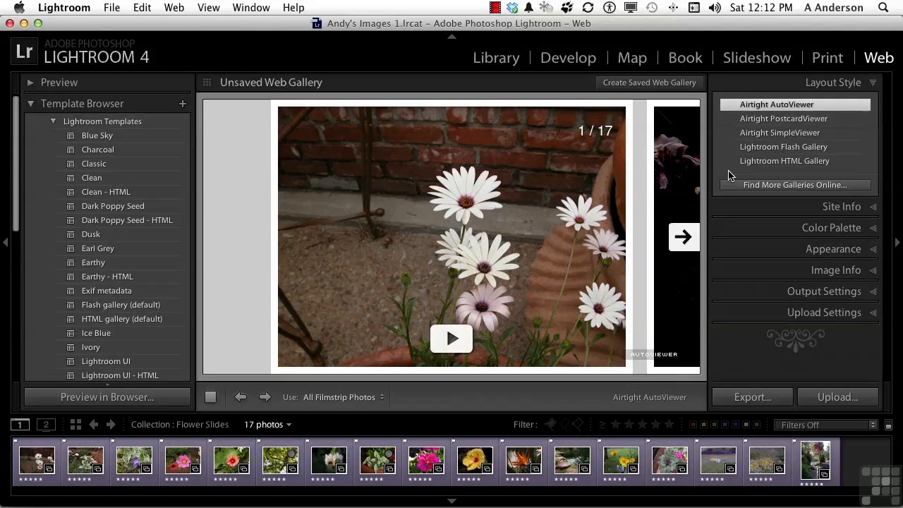
{"action": "left_click", "coordinate": [683, 237]}
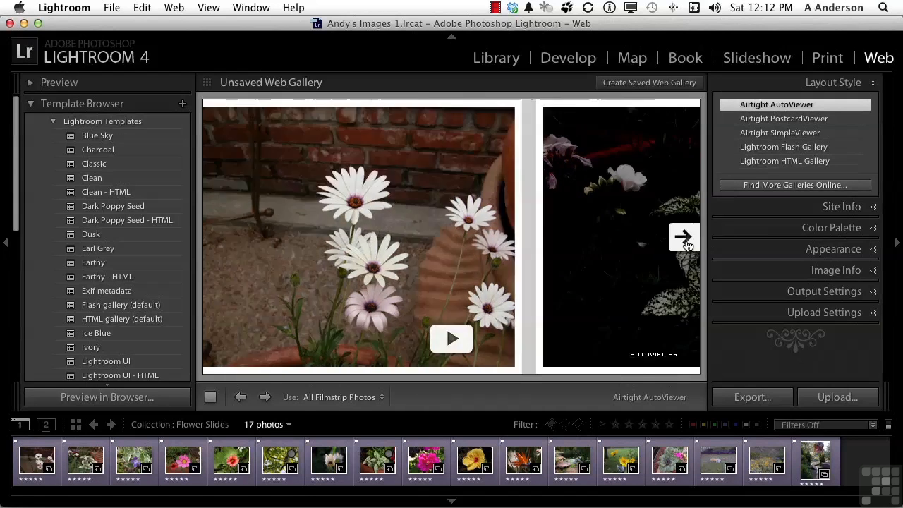
{"action": "left_click", "coordinate": [683, 237]}
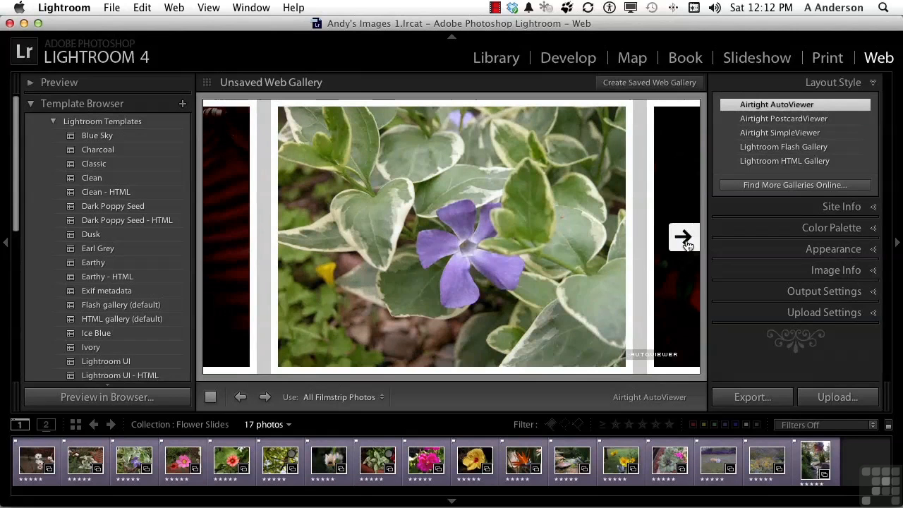
{"action": "left_click", "coordinate": [683, 237]}
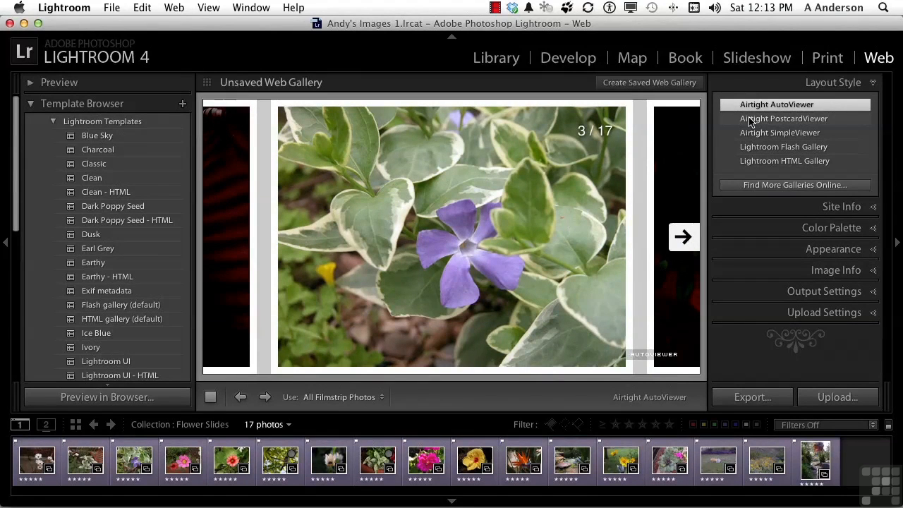
{"action": "left_click", "coordinate": [785, 118]}
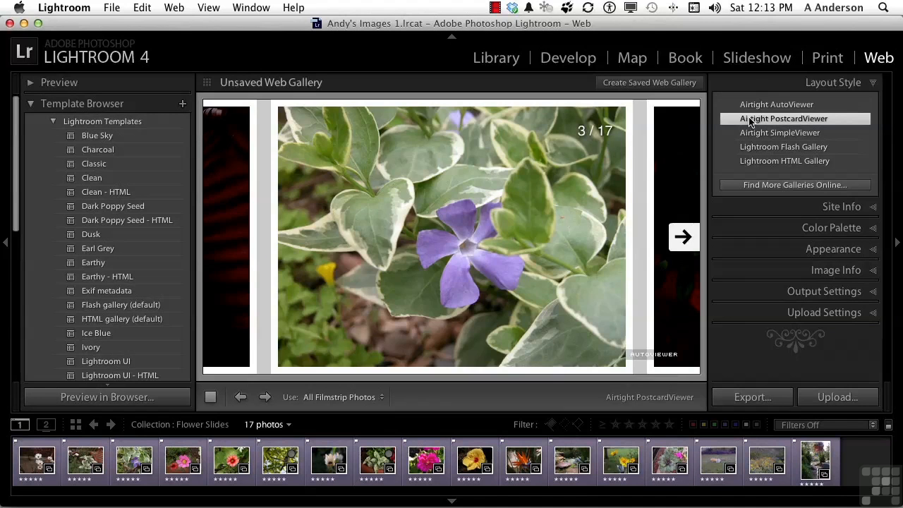
{"action": "left_click", "coordinate": [784, 119]}
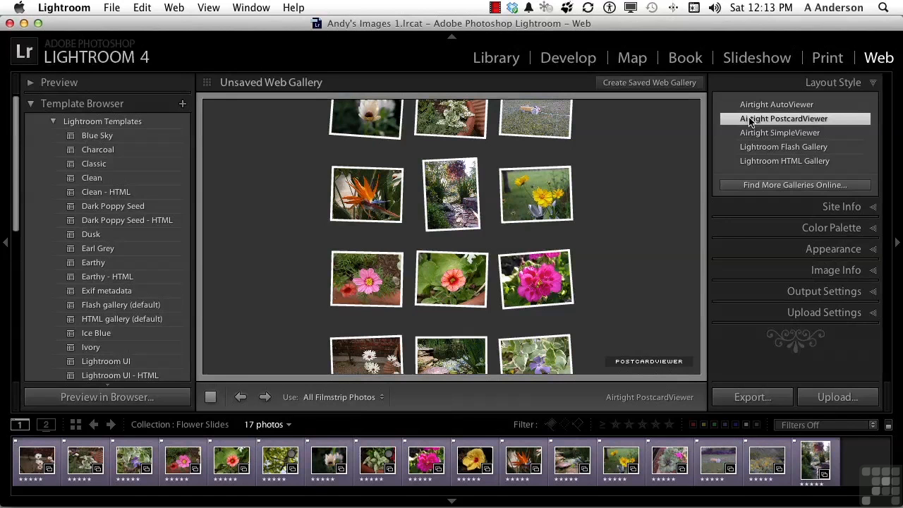
{"action": "left_click", "coordinate": [778, 133]}
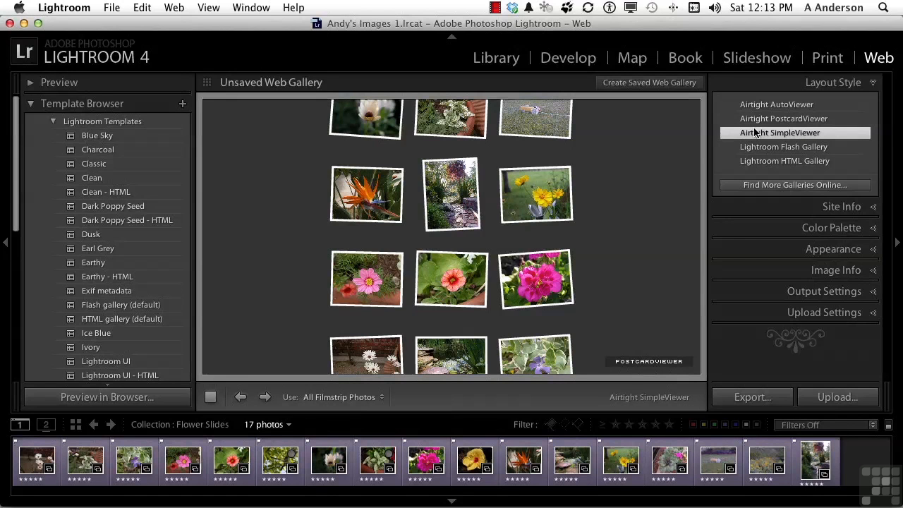
{"action": "left_click", "coordinate": [780, 132]}
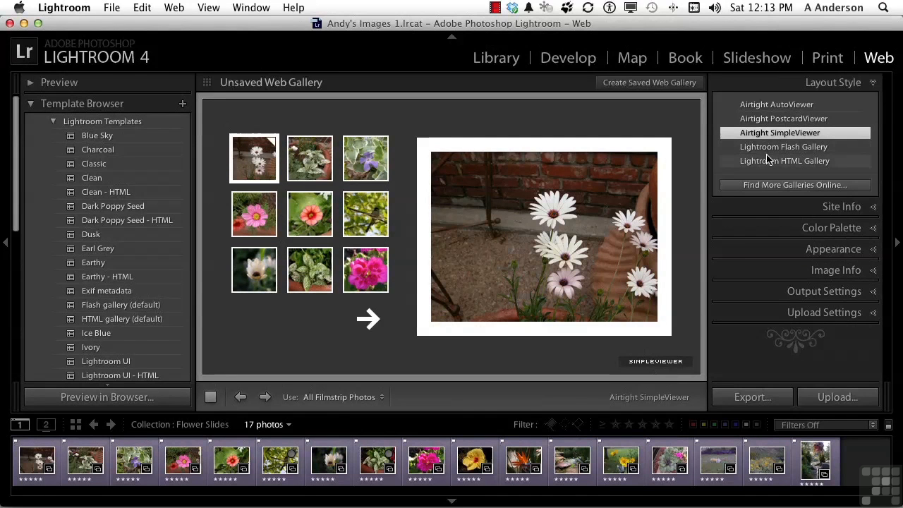
{"action": "mouse_move", "coordinate": [147, 279]}
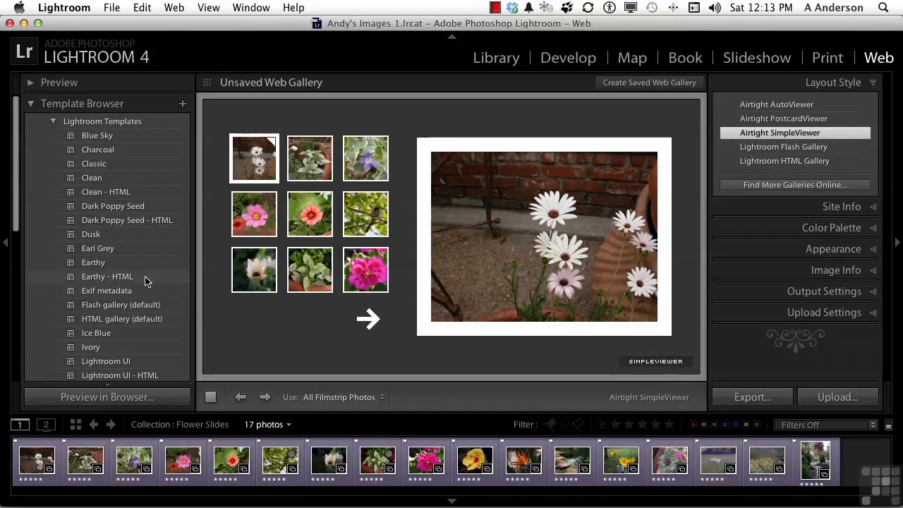
{"action": "left_click", "coordinate": [98, 249]}
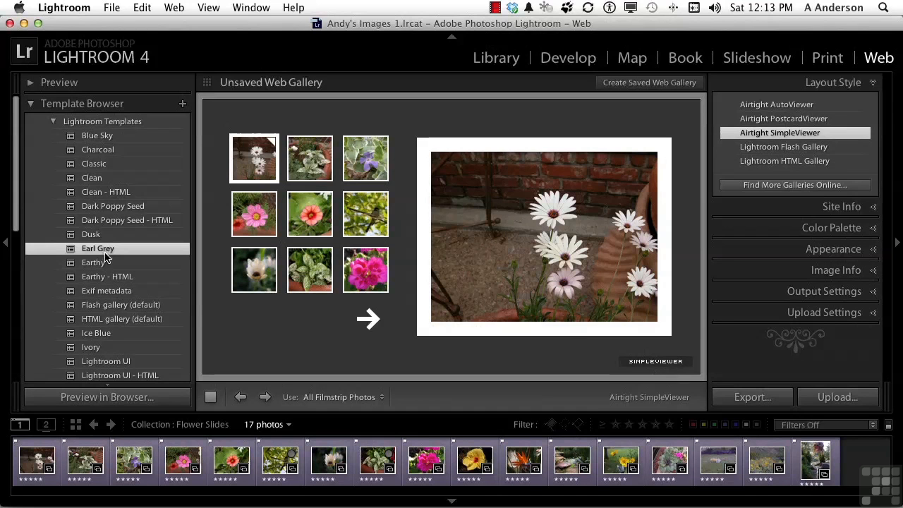
{"action": "left_click", "coordinate": [784, 147]}
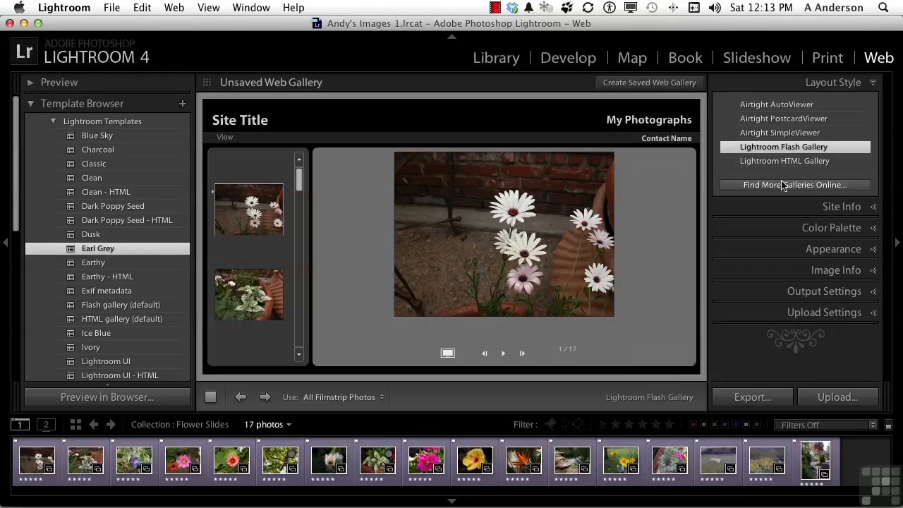
{"action": "mouse_move", "coordinate": [804, 191]}
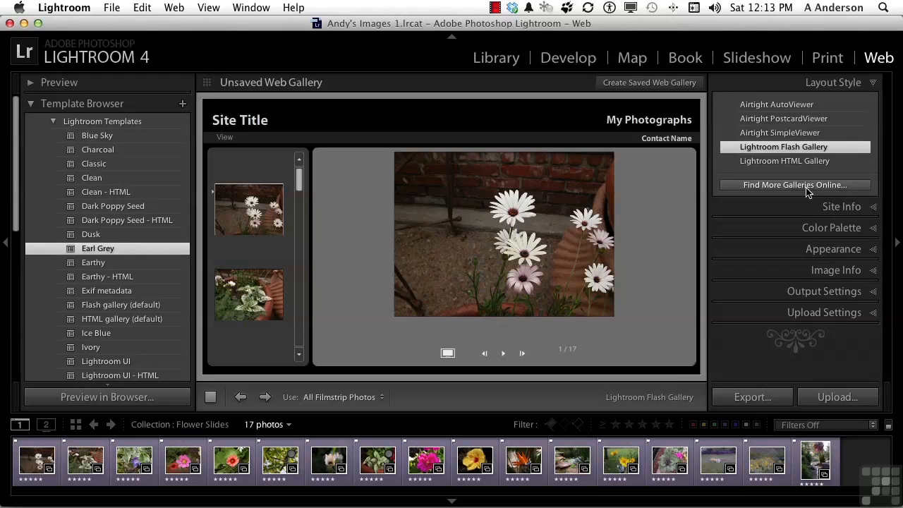
{"action": "left_click", "coordinate": [832, 82]}
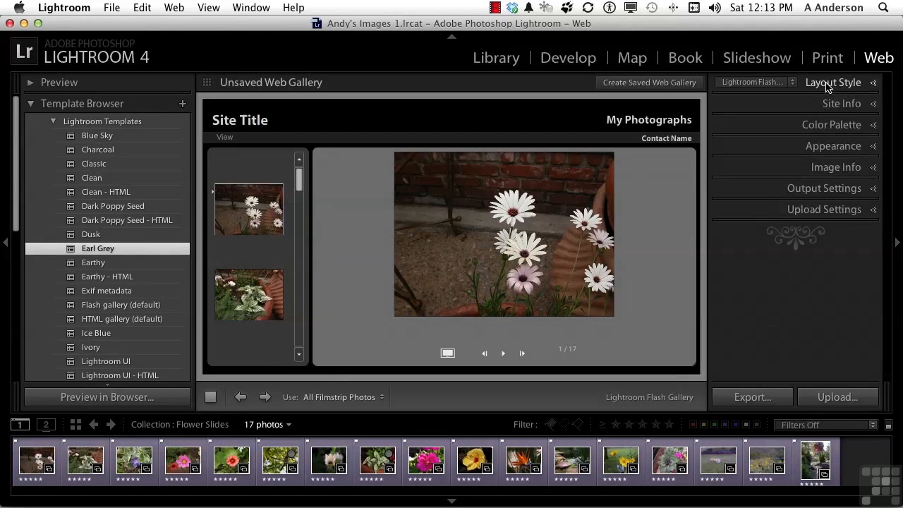
Step: Set the site title to 'Photography by Andy' and the collection title to 'Flowers of Spring'
{"action": "left_click", "coordinate": [841, 103]}
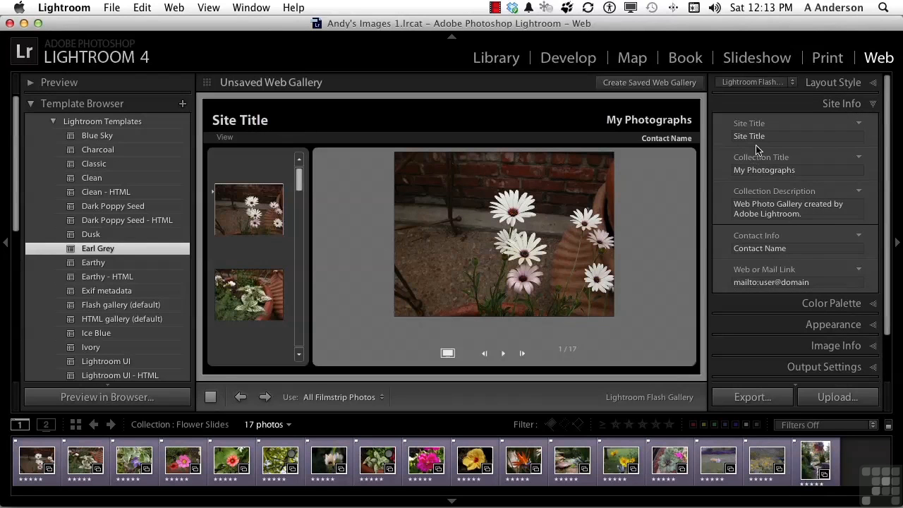
{"action": "type", "text": "Photography by Andy Anderson"}
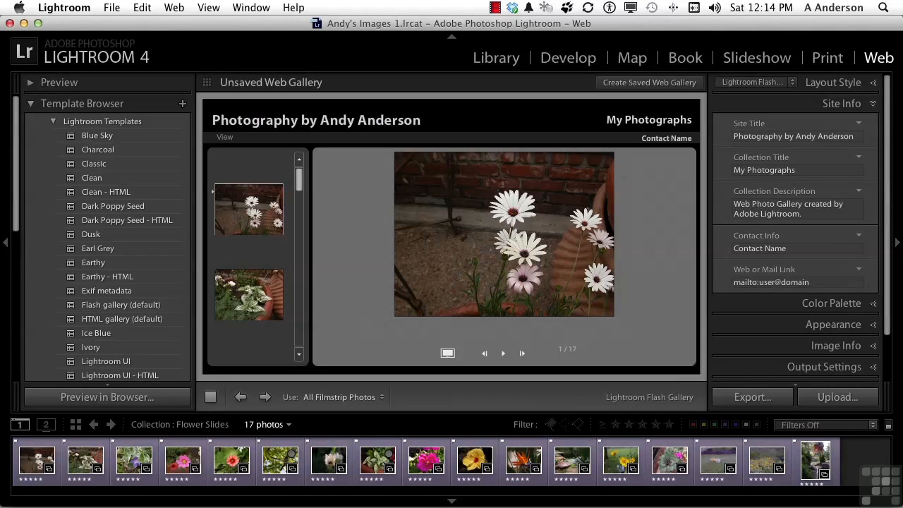
{"action": "mouse_move", "coordinate": [652, 130]}
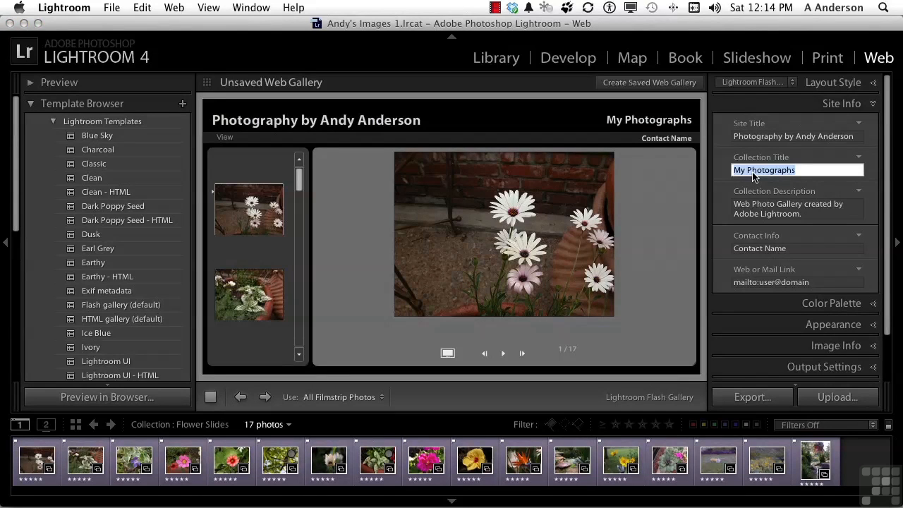
{"action": "type", "text": "Flowers of"}
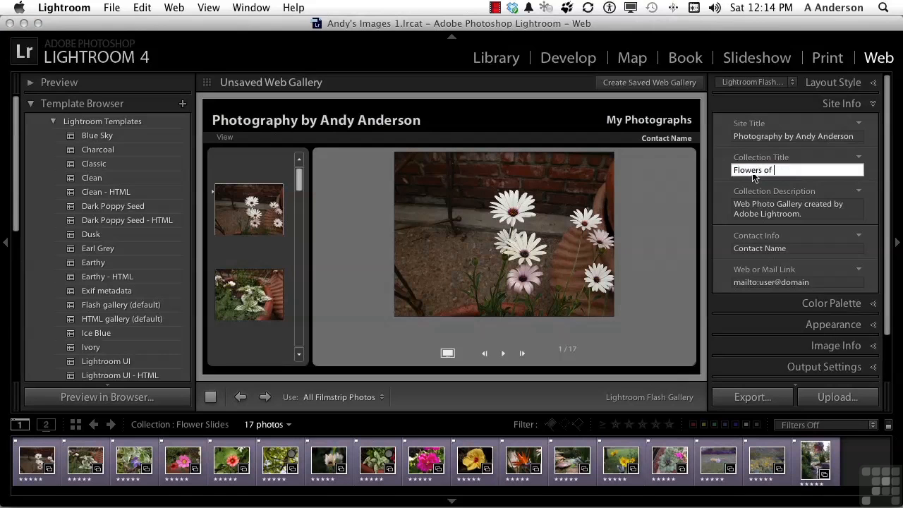
{"action": "type", "text": "Spring"}
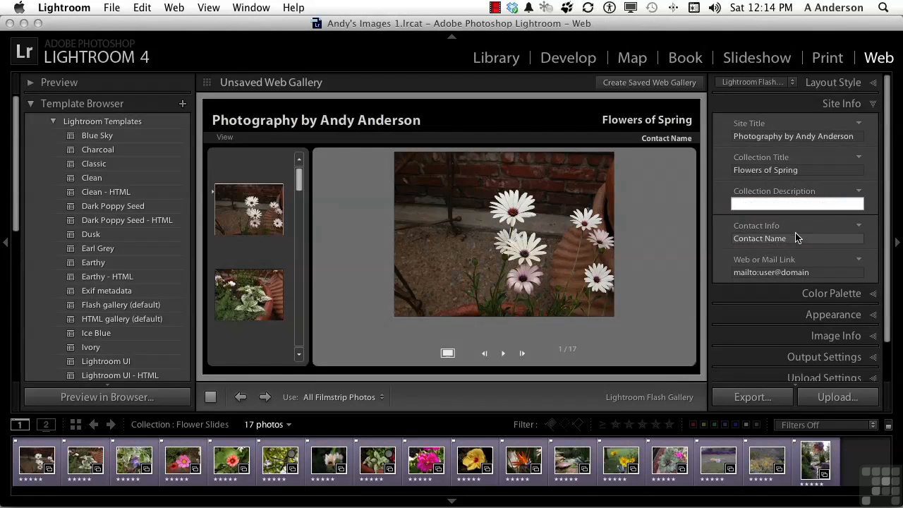
Step: Enter 'Andy Anderson' as the contact name and end the mail link with '.net'
{"action": "type", "text": "Andy"}
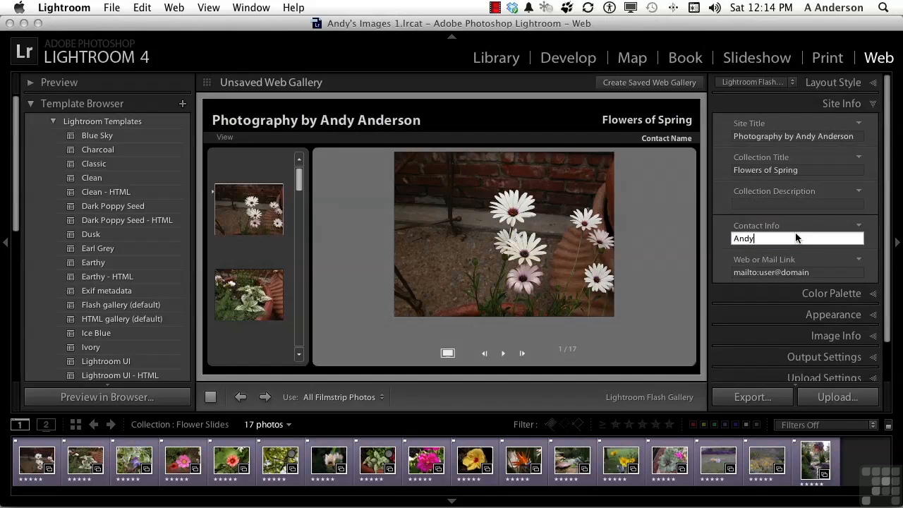
{"action": "type", "text": "Anderson"}
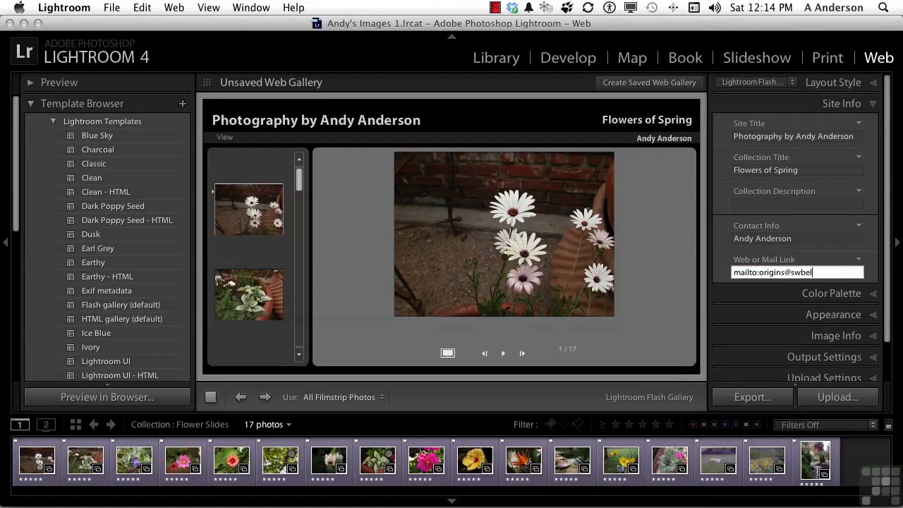
{"action": "type", "text": ".net"}
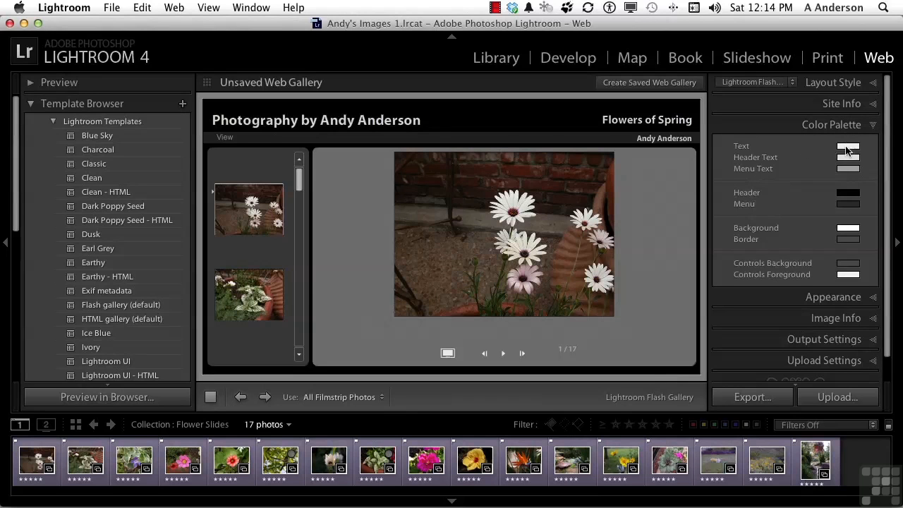
Step: Inspect the gallery text colour in the Color Palette without changing it, then collapse the palette
{"action": "left_click", "coordinate": [848, 146]}
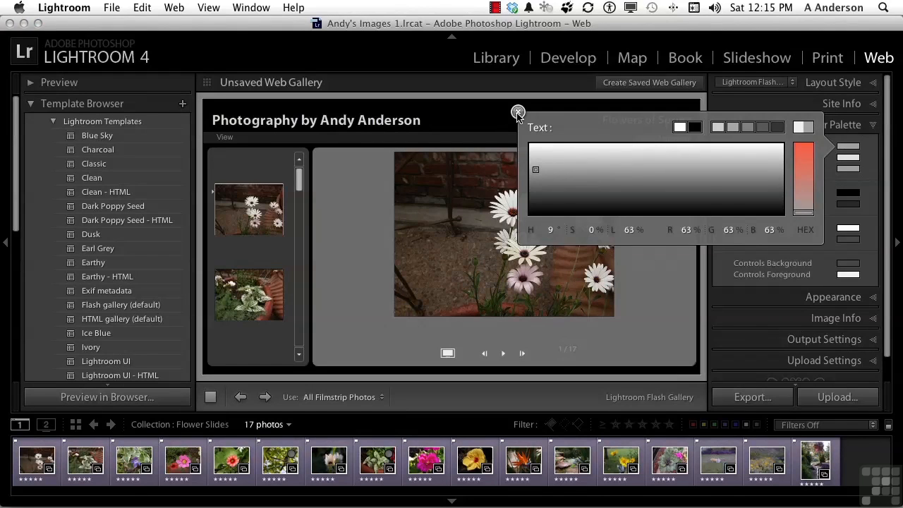
{"action": "left_click", "coordinate": [518, 111]}
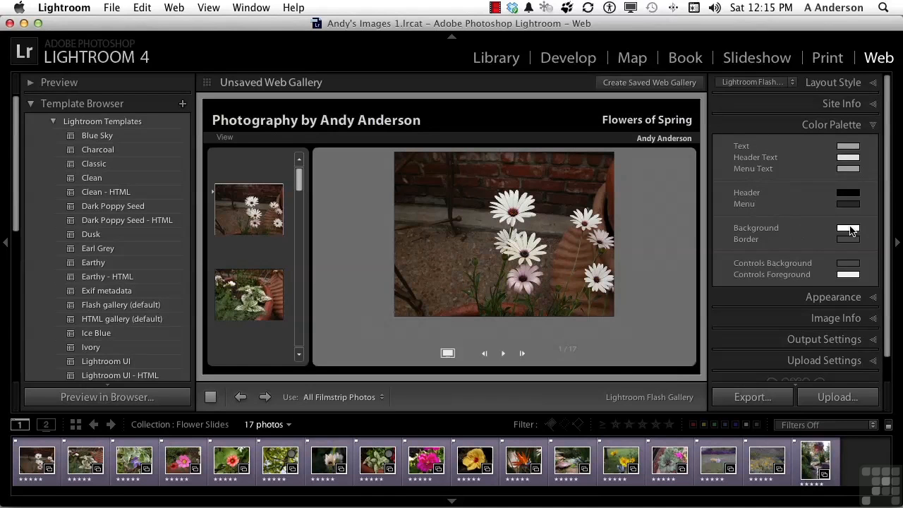
{"action": "mouse_move", "coordinate": [778, 231]}
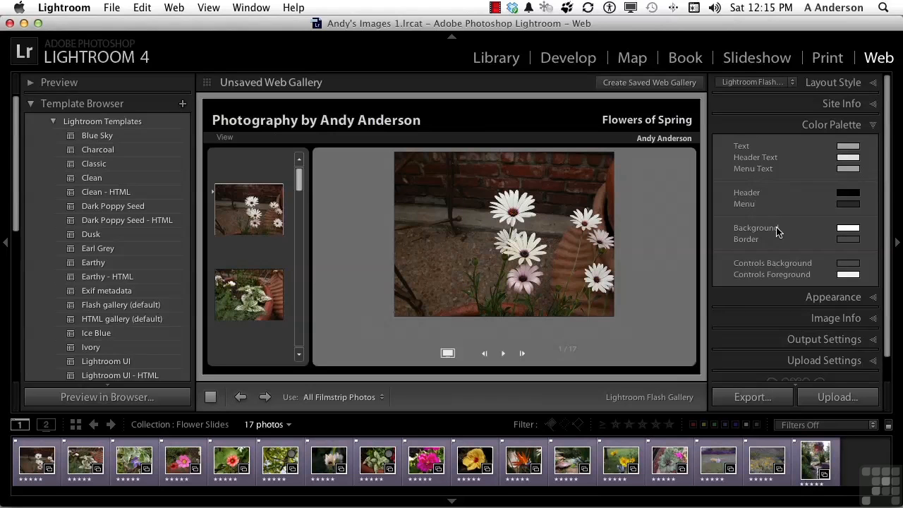
{"action": "left_click", "coordinate": [831, 124]}
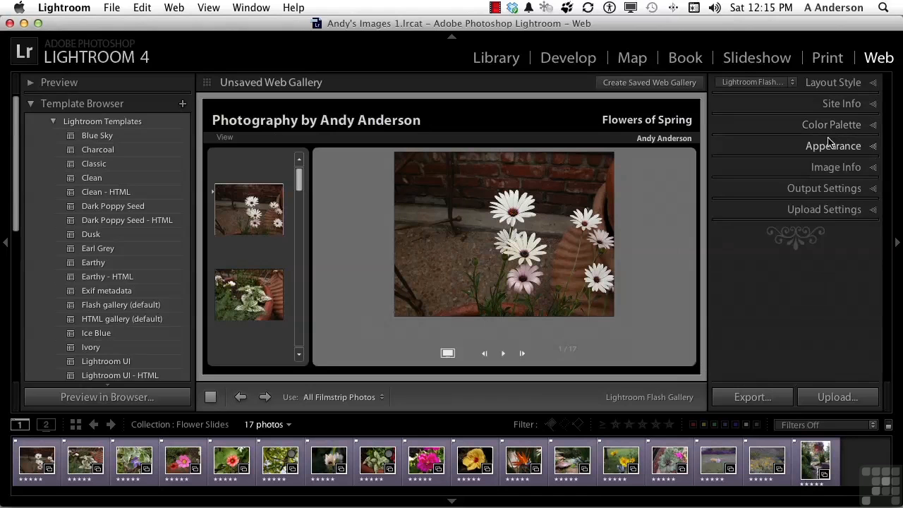
Step: Enable the Identity Plate in Appearance and choose the 'Photography by AA' script-styled preset
{"action": "left_click", "coordinate": [832, 145]}
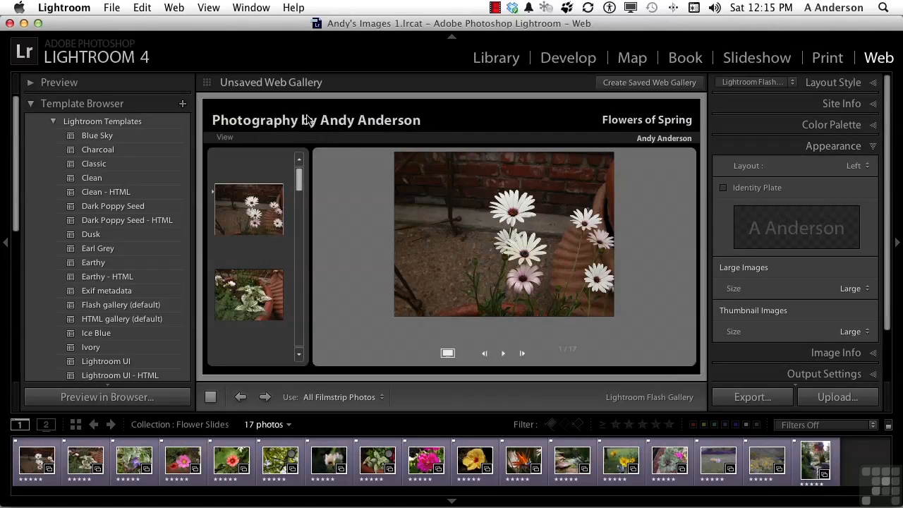
{"action": "mouse_move", "coordinate": [375, 124]}
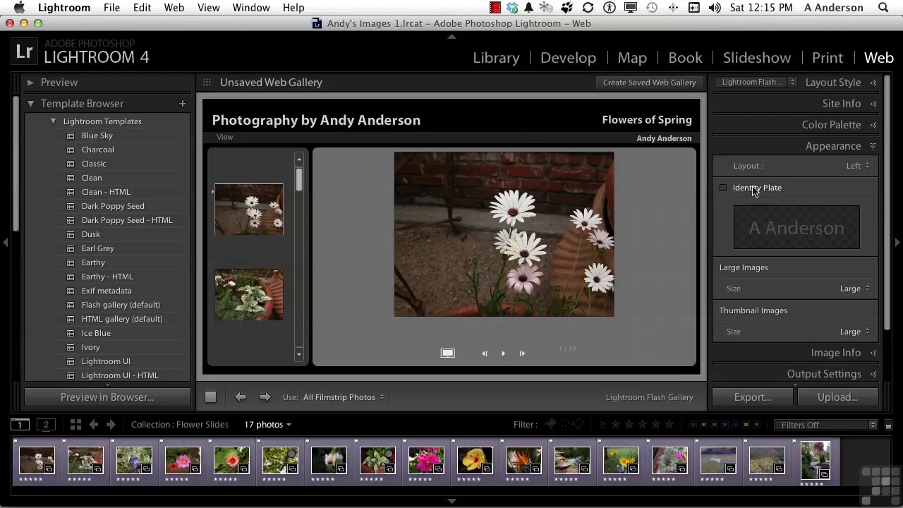
{"action": "left_click", "coordinate": [722, 188]}
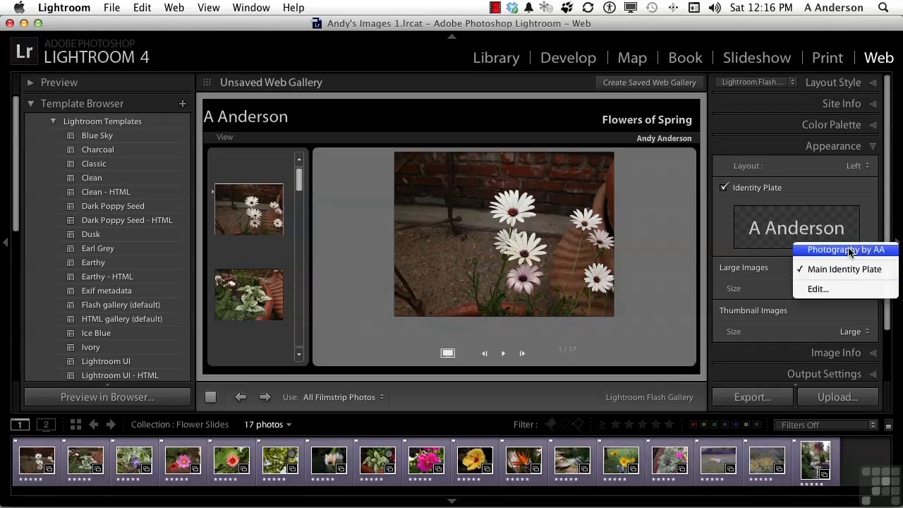
{"action": "left_click", "coordinate": [845, 248]}
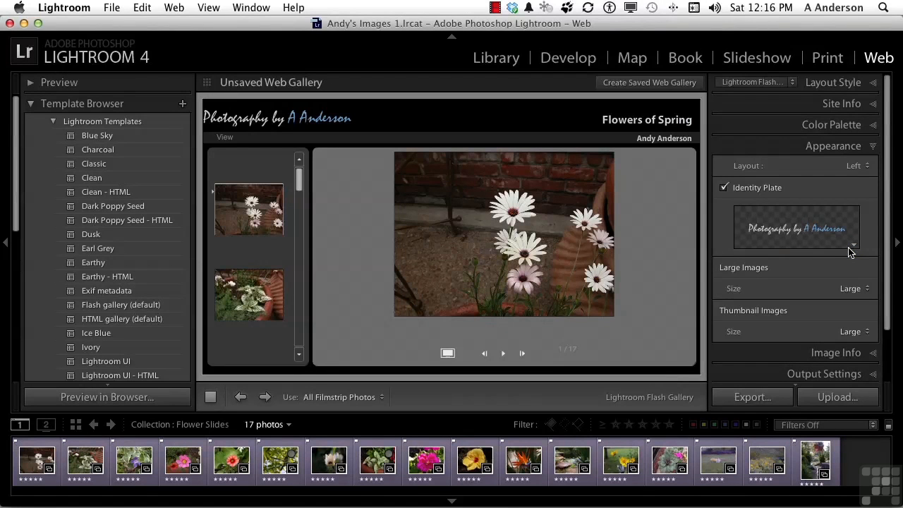
{"action": "left_click", "coordinate": [852, 245]}
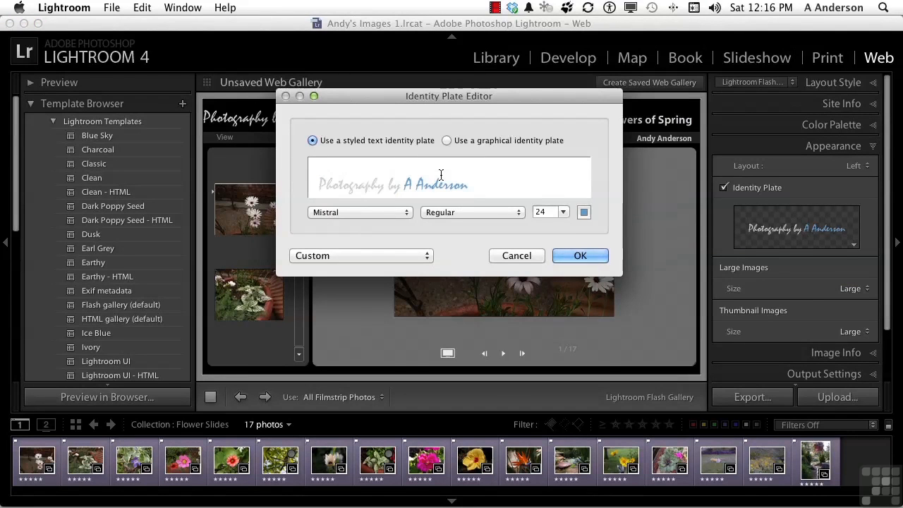
{"action": "mouse_move", "coordinate": [513, 208]}
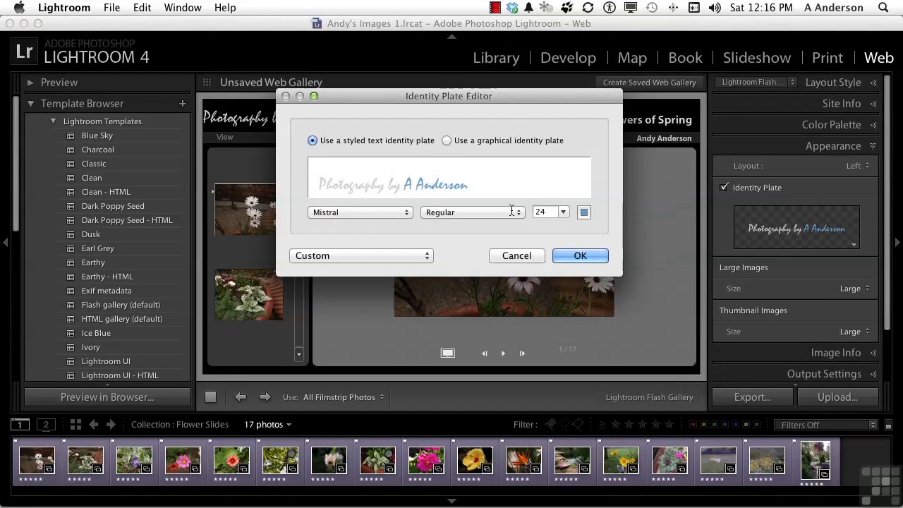
{"action": "left_click", "coordinate": [580, 255]}
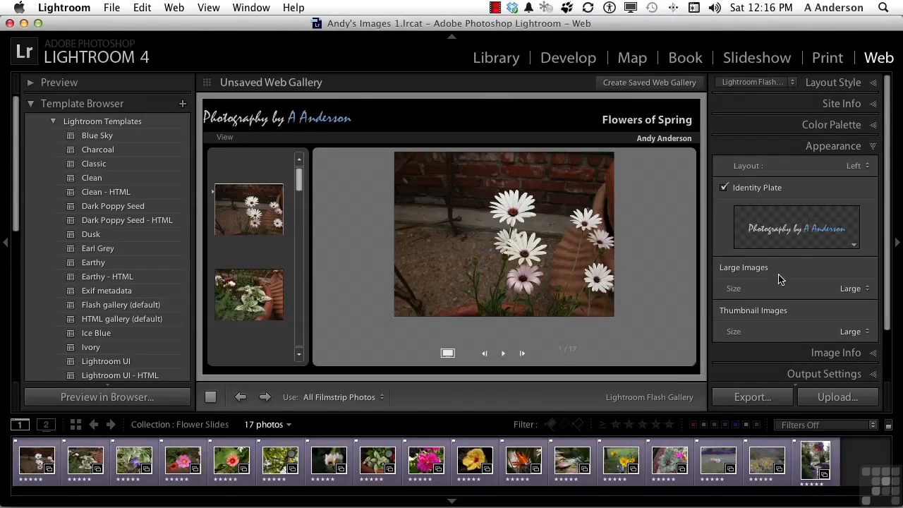
{"action": "mouse_move", "coordinate": [761, 253]}
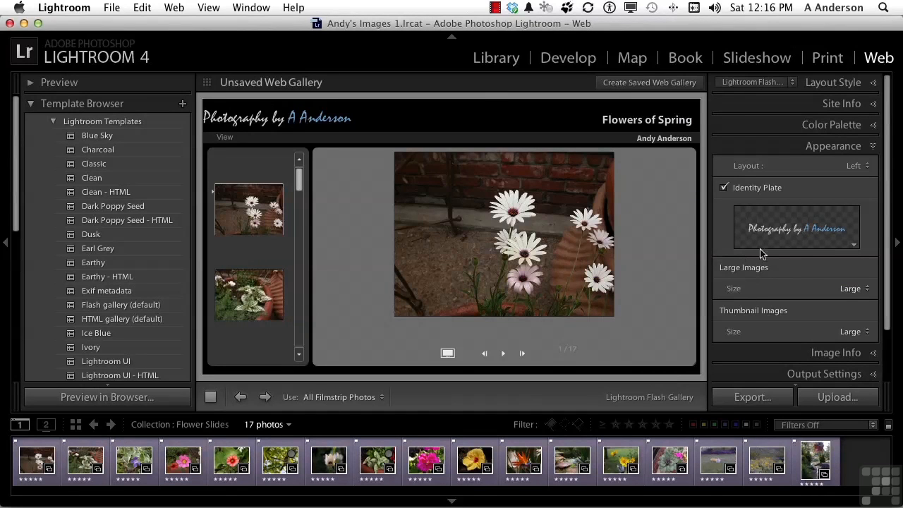
Step: Keep Large Images at Large and set Thumbnail Images to Large after briefly trying Medium
{"action": "left_click", "coordinate": [853, 288]}
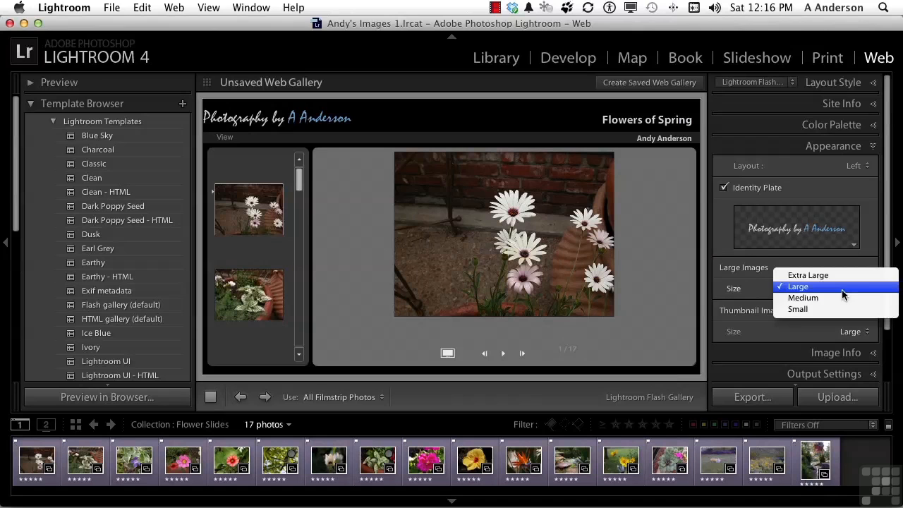
{"action": "left_click", "coordinate": [799, 286]}
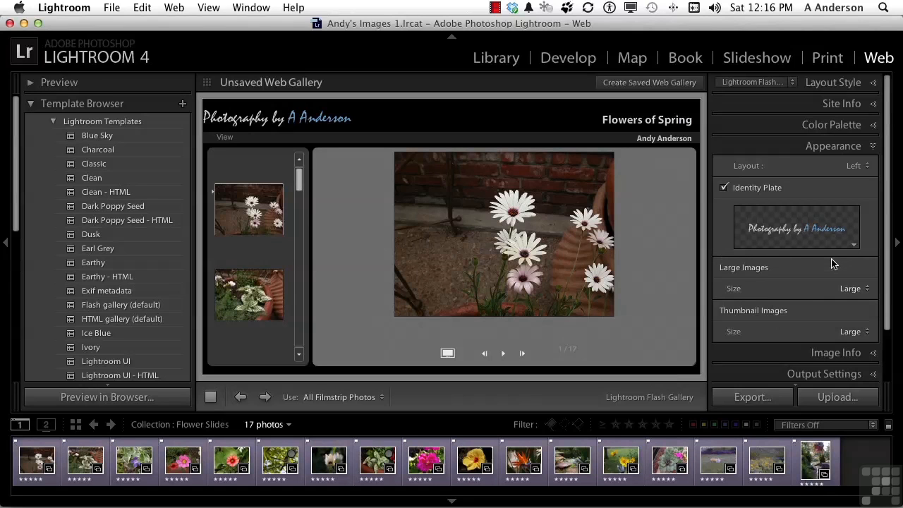
{"action": "mouse_move", "coordinate": [727, 328]}
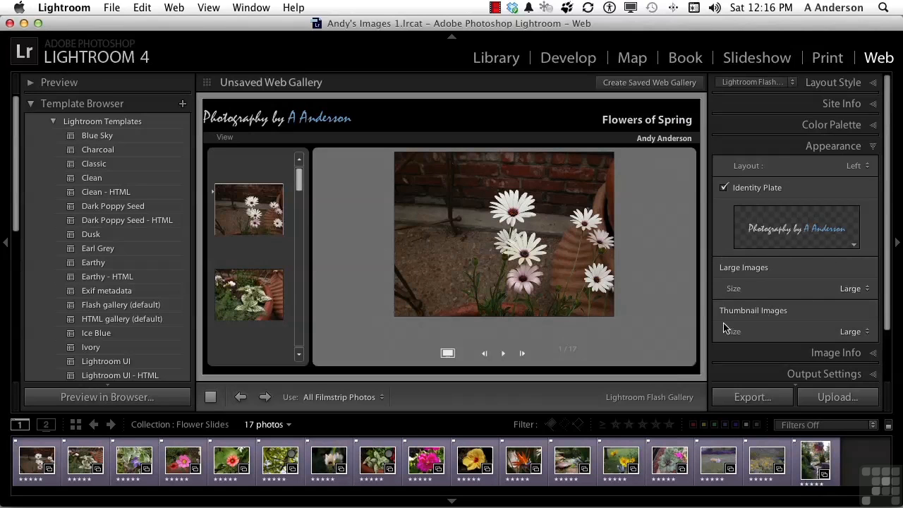
{"action": "left_click", "coordinate": [854, 332]}
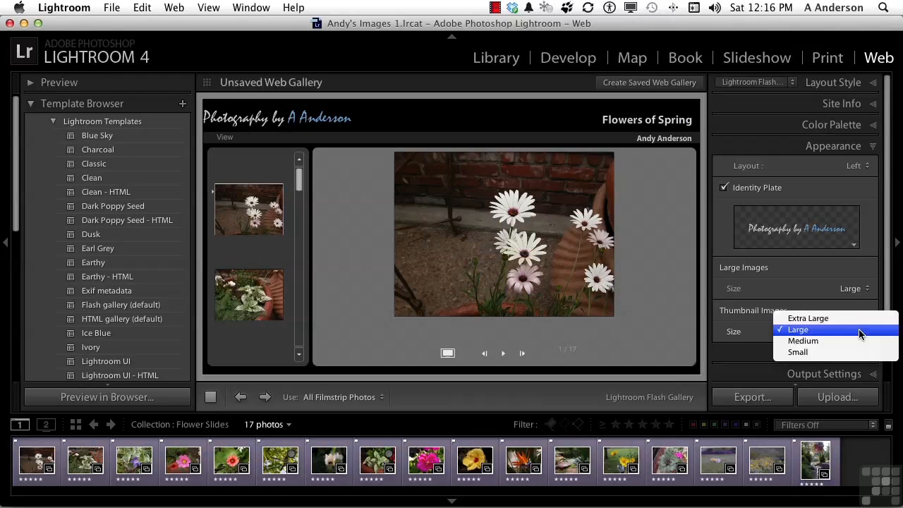
{"action": "left_click", "coordinate": [802, 340]}
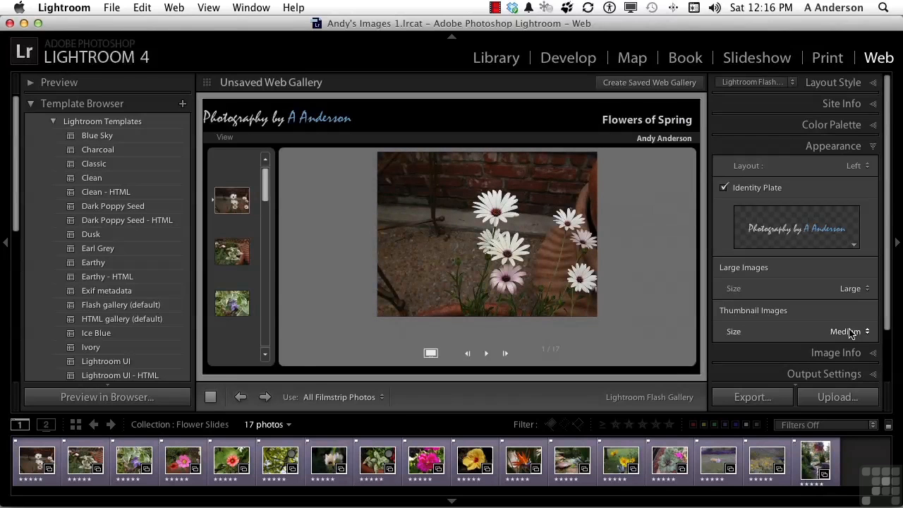
{"action": "left_click", "coordinate": [850, 330]}
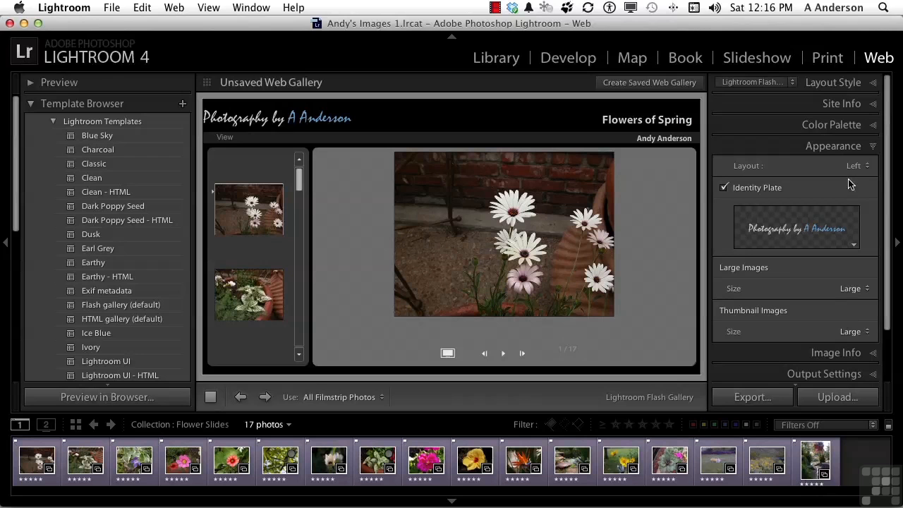
Step: Keep the caption label as Caption, then switch off both Caption and Title in Image Info
{"action": "left_click", "coordinate": [832, 145]}
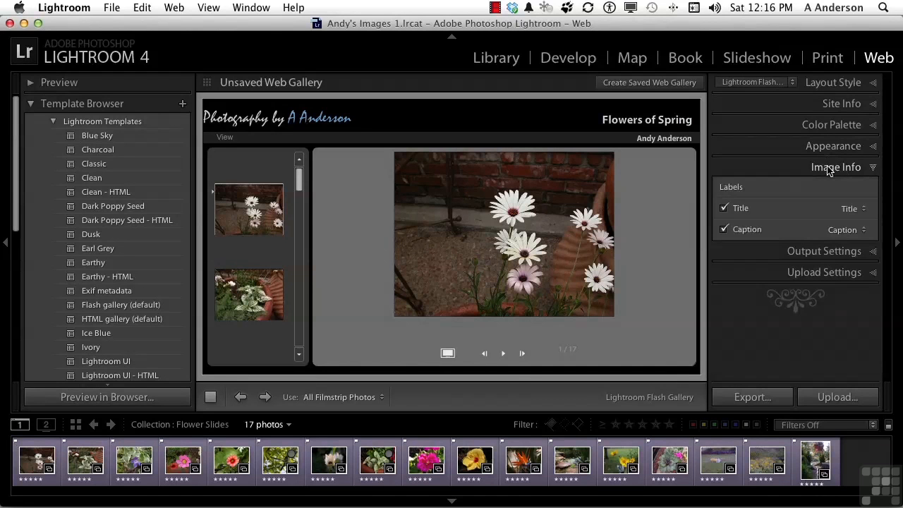
{"action": "mouse_move", "coordinate": [717, 245]}
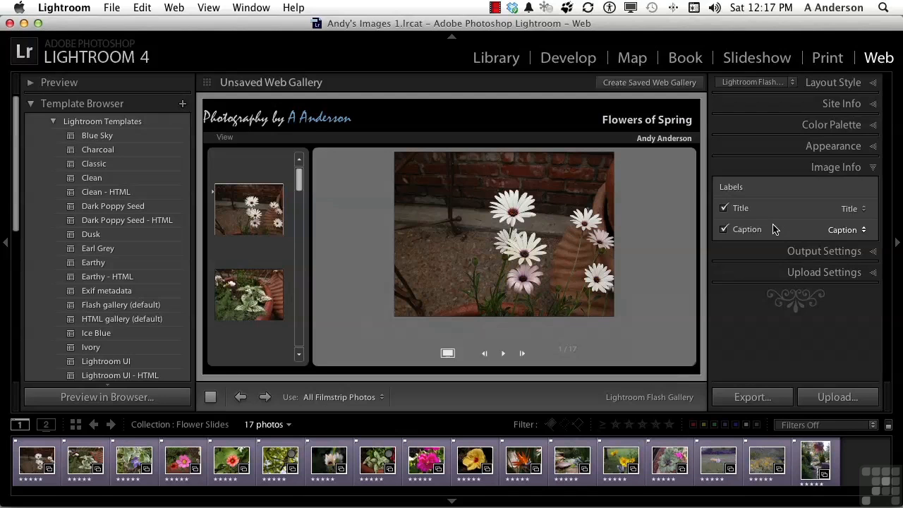
{"action": "mouse_move", "coordinate": [835, 230]}
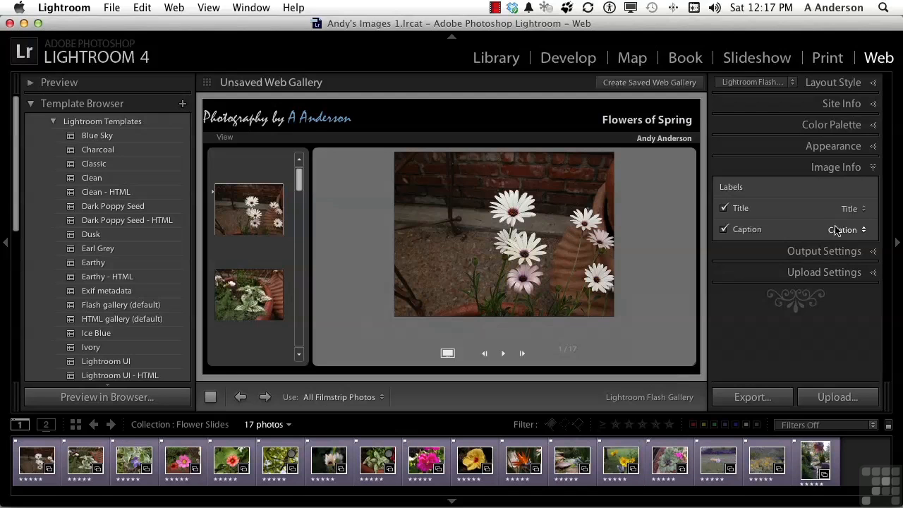
{"action": "left_click", "coordinate": [846, 228]}
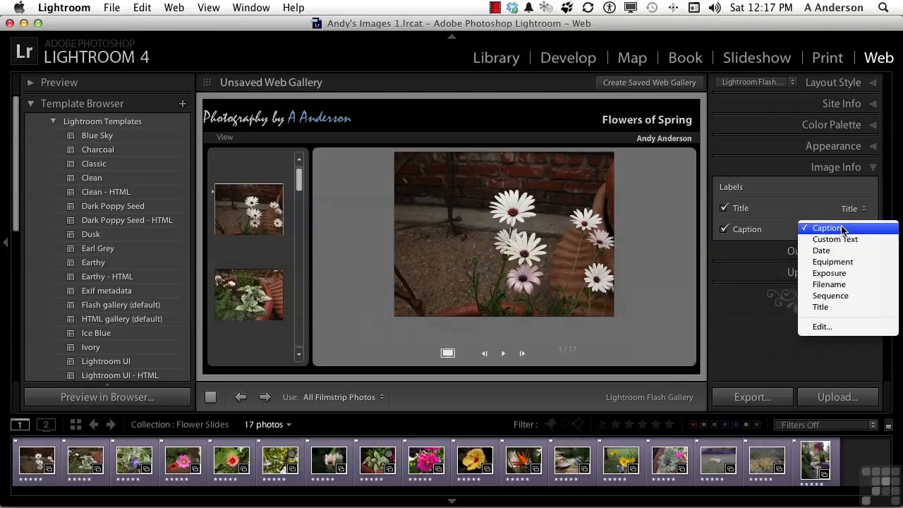
{"action": "left_click", "coordinate": [827, 228]}
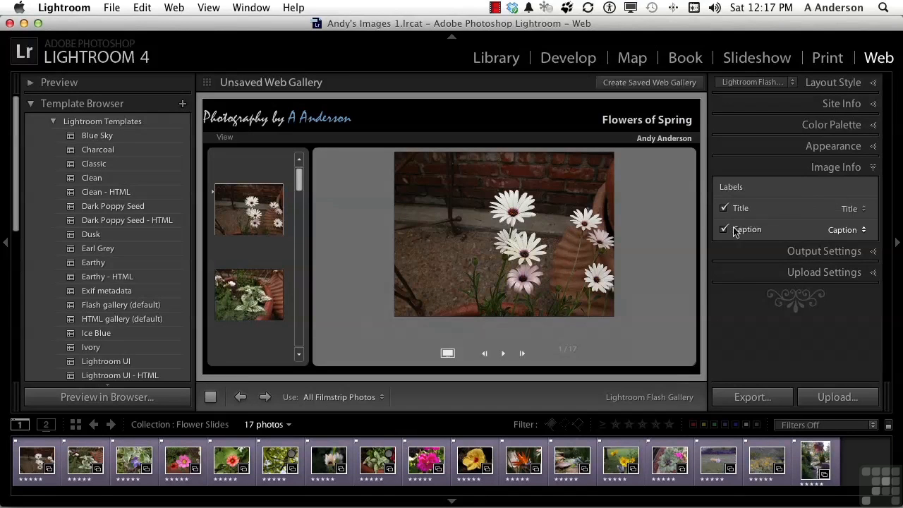
{"action": "left_click", "coordinate": [724, 207]}
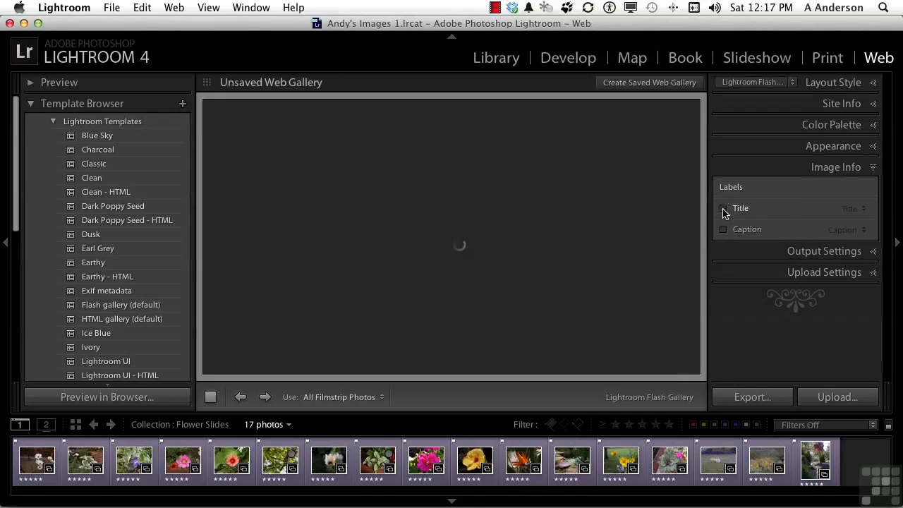
{"action": "left_click", "coordinate": [722, 208]}
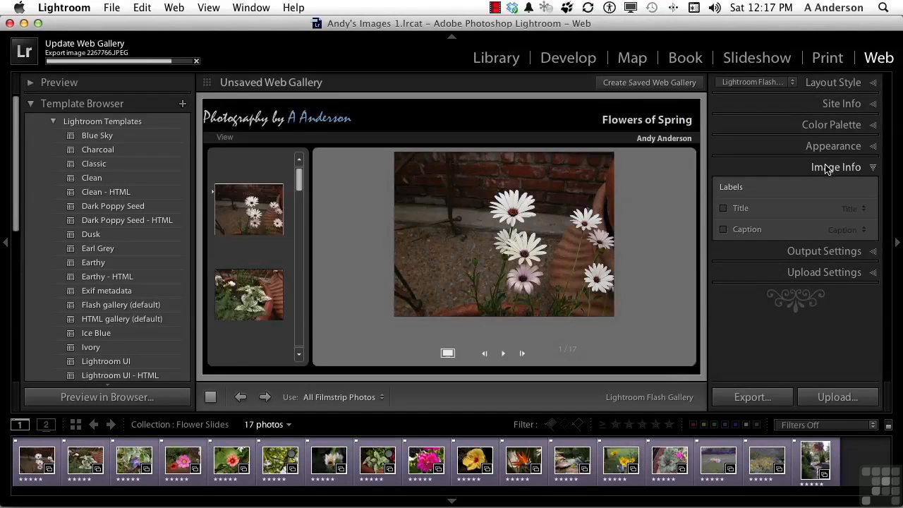
{"action": "left_click", "coordinate": [824, 188]}
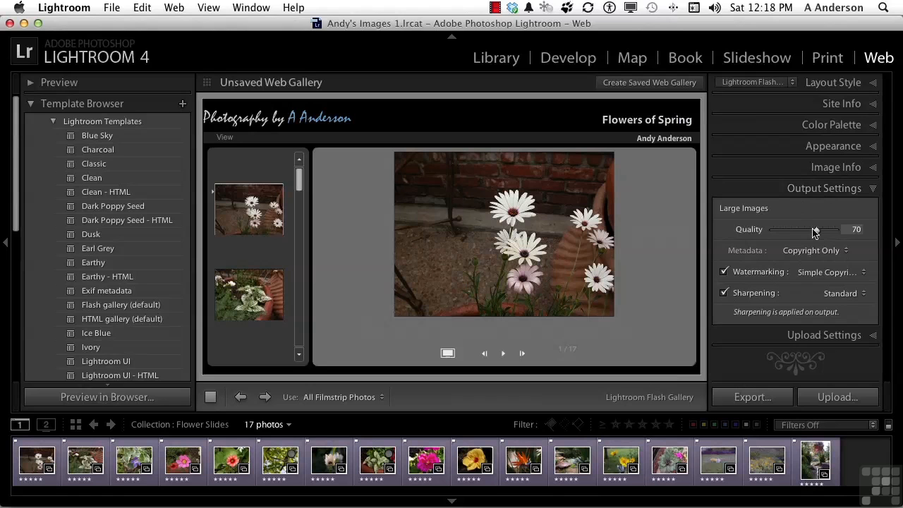
Step: Keep output metadata at Copyright Only and switch off watermarking on the large images
{"action": "left_click", "coordinate": [815, 251]}
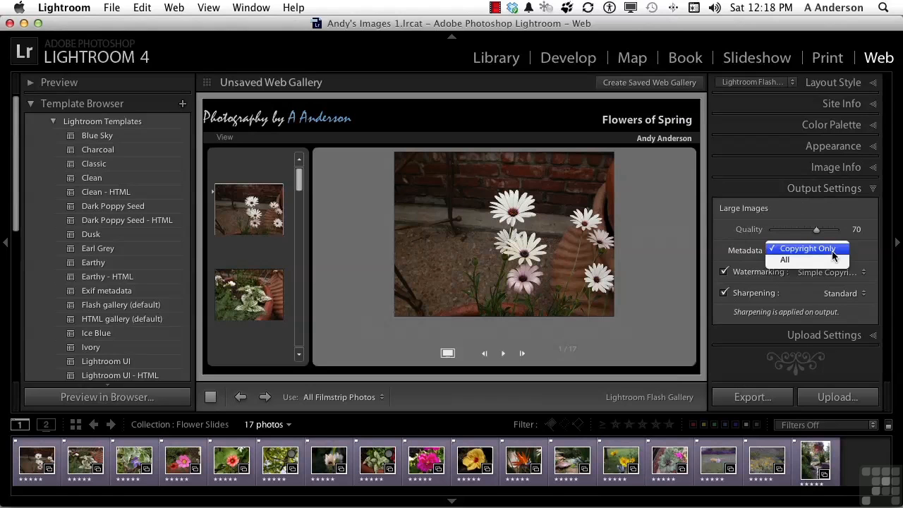
{"action": "left_click", "coordinate": [807, 248]}
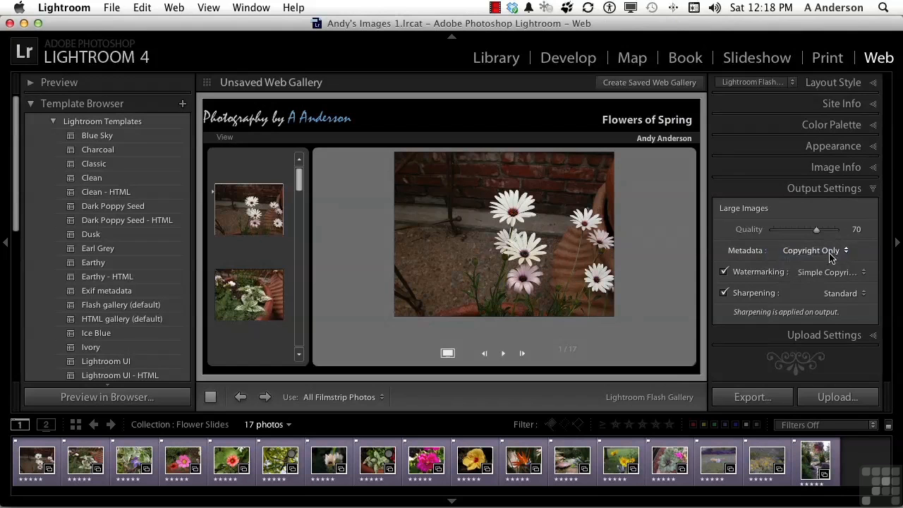
{"action": "left_click", "coordinate": [724, 270]}
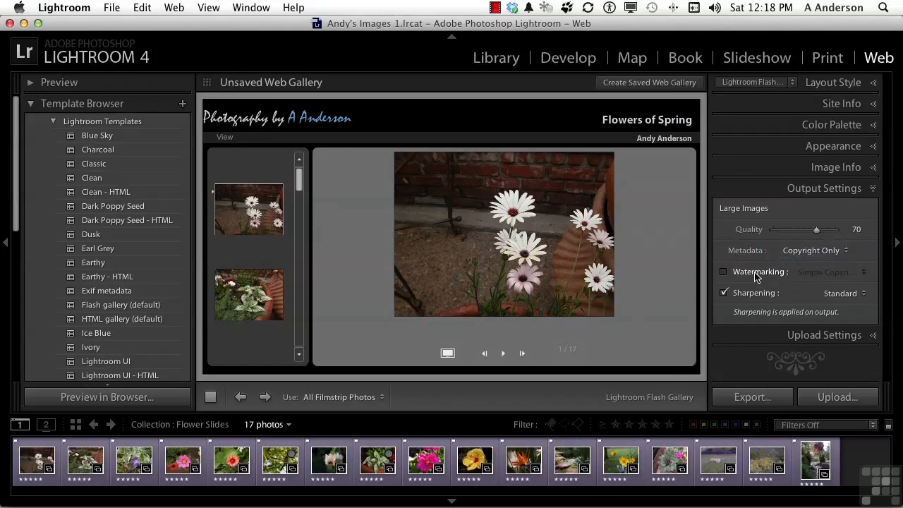
Step: Preview the AA Copyright (Proportional) watermark on a flower photo, then switch watermarking off again
{"action": "left_click", "coordinate": [722, 271]}
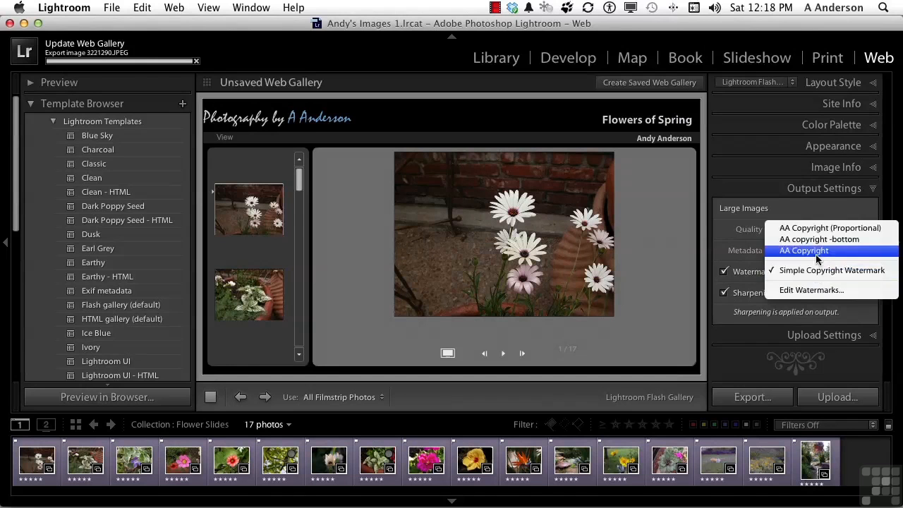
{"action": "mouse_move", "coordinate": [804, 232]}
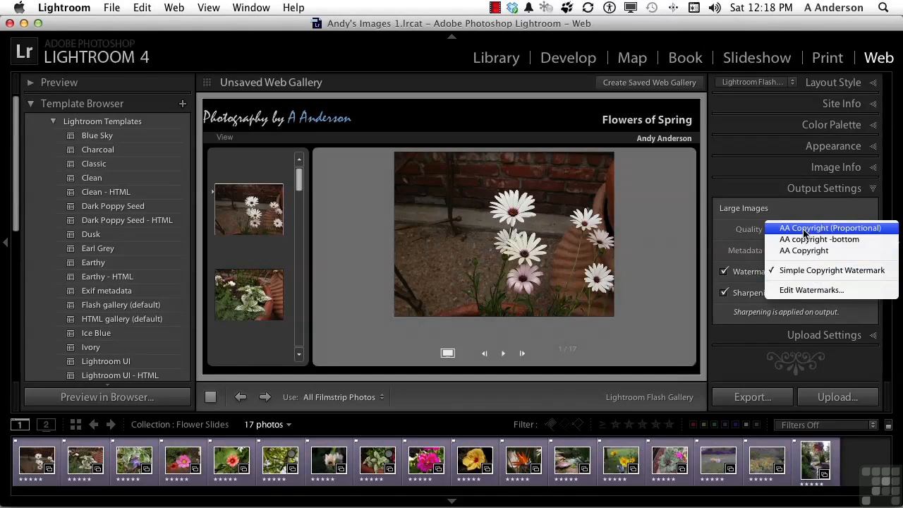
{"action": "left_click", "coordinate": [829, 227]}
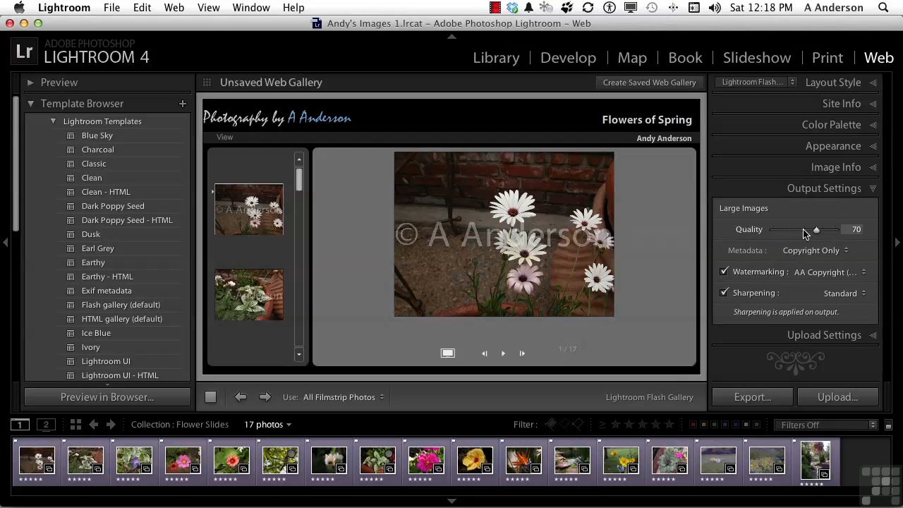
{"action": "left_click", "coordinate": [249, 295]}
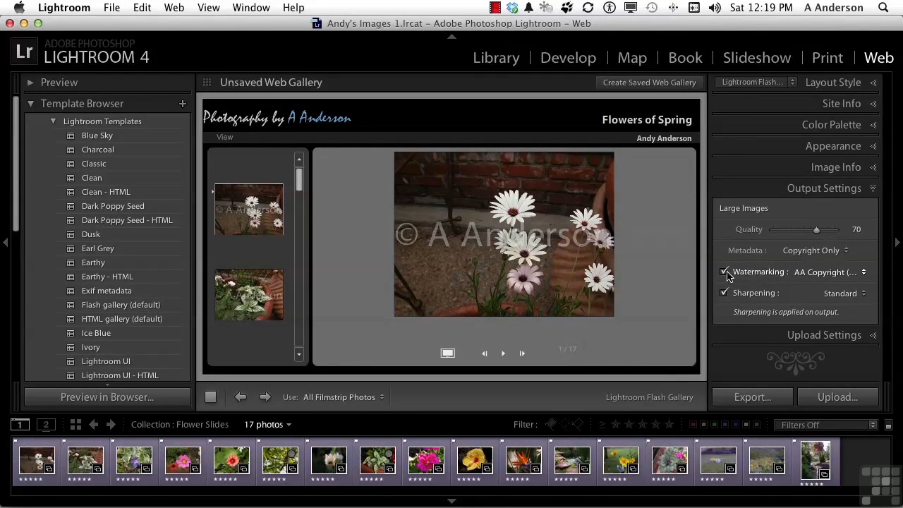
{"action": "left_click", "coordinate": [723, 271]}
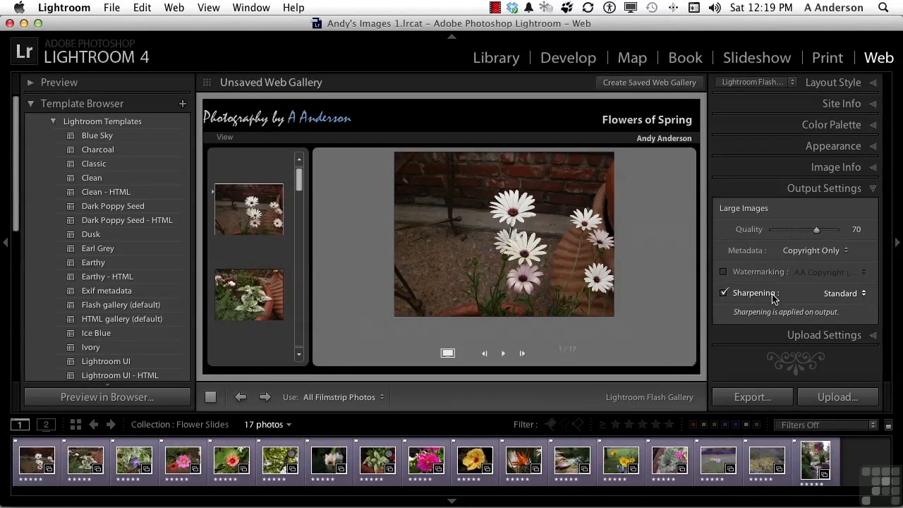
{"action": "mouse_move", "coordinate": [854, 295]}
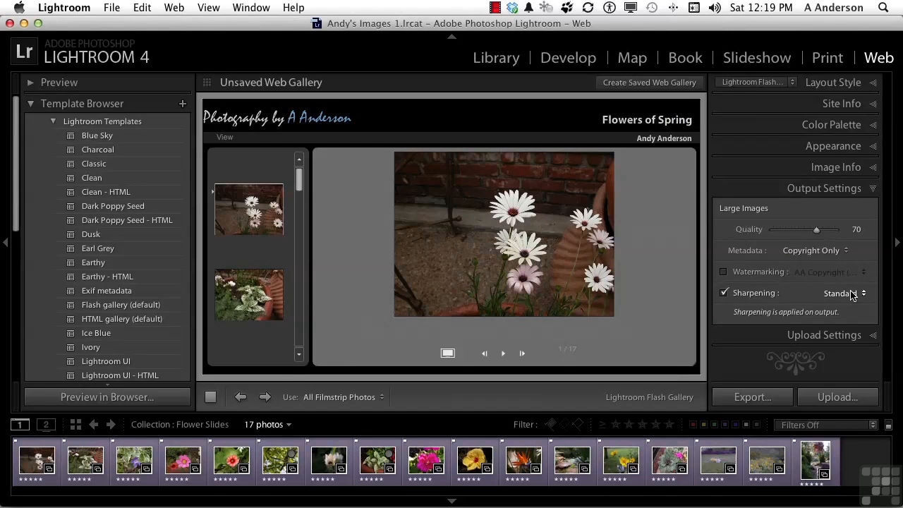
{"action": "left_click", "coordinate": [843, 291]}
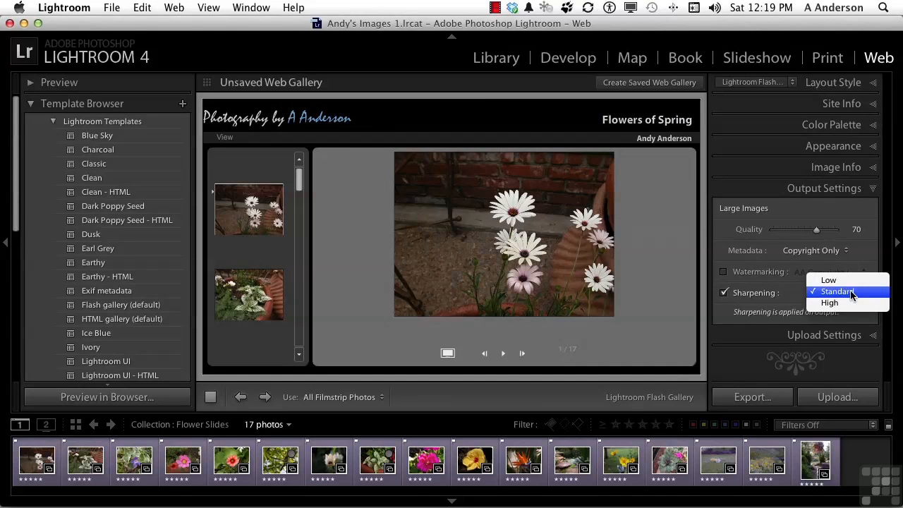
{"action": "mouse_move", "coordinate": [793, 305]}
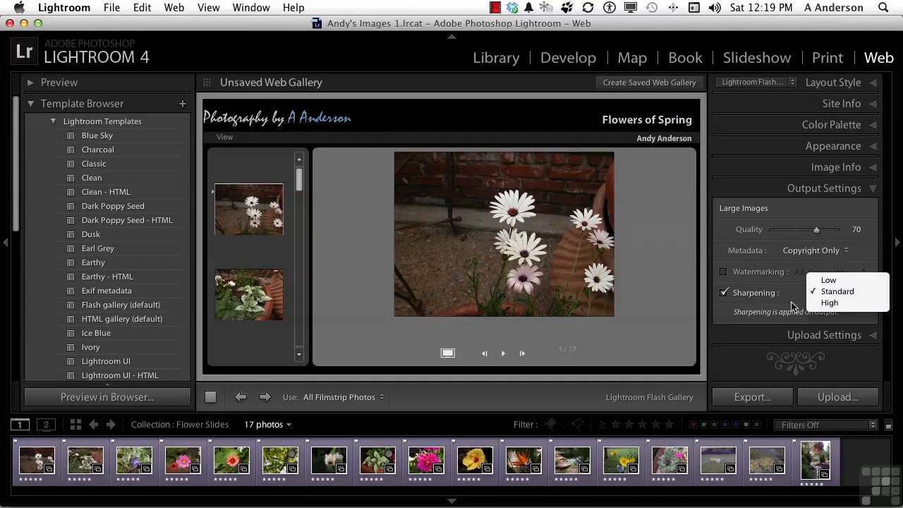
{"action": "left_click", "coordinate": [837, 291]}
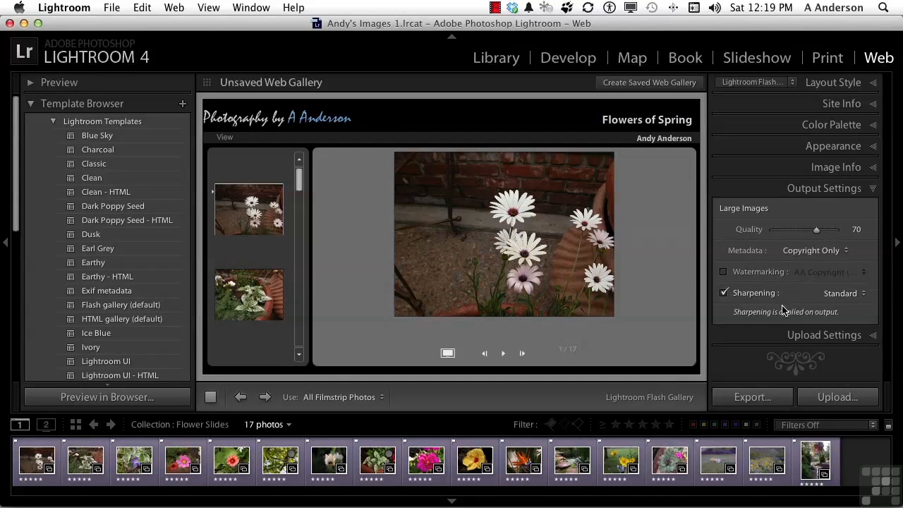